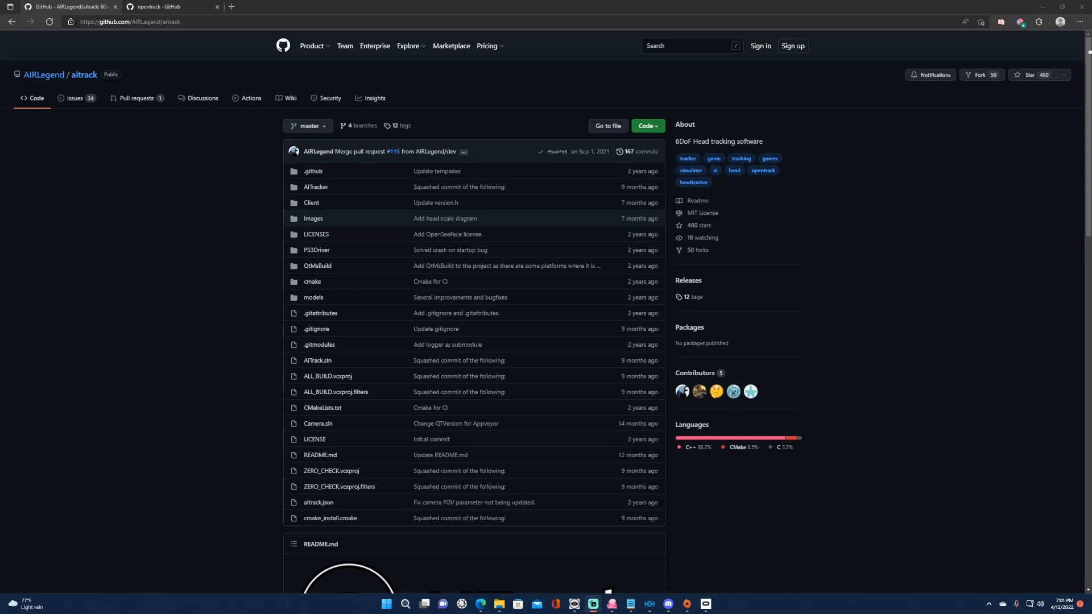
{"action": "mouse_move", "coordinate": [1056, 480]}
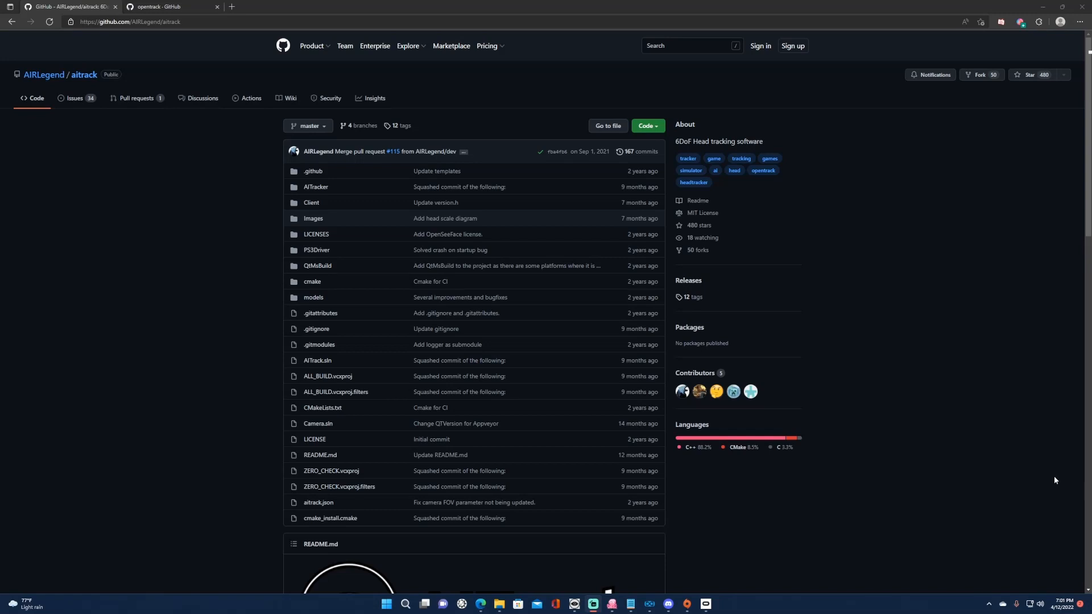
{"action": "mouse_move", "coordinate": [798, 468]}
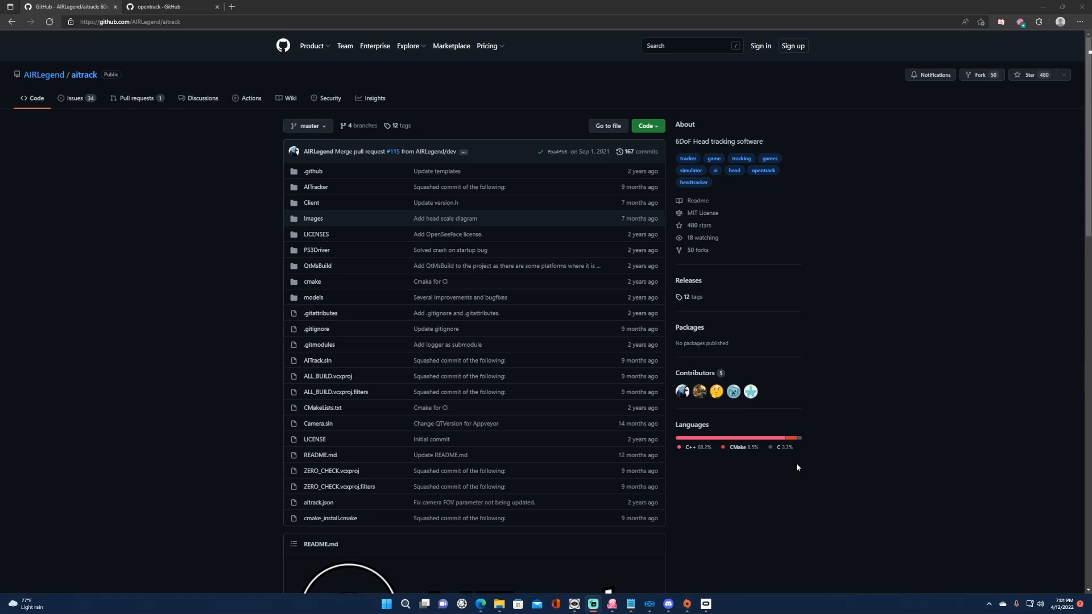
{"action": "mouse_move", "coordinate": [868, 489]}
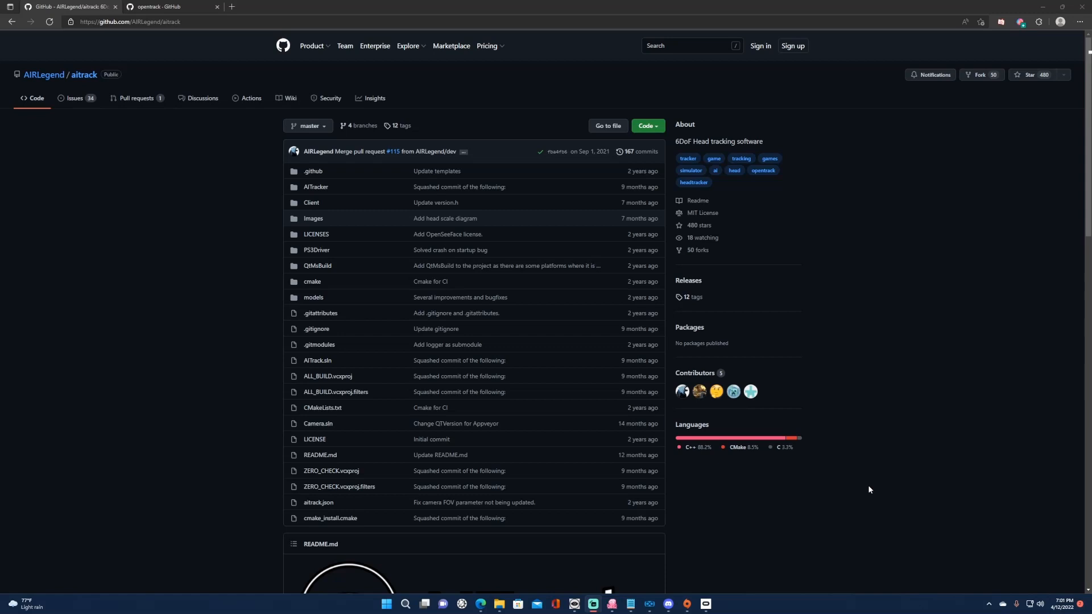
{"action": "mouse_move", "coordinate": [869, 473]}
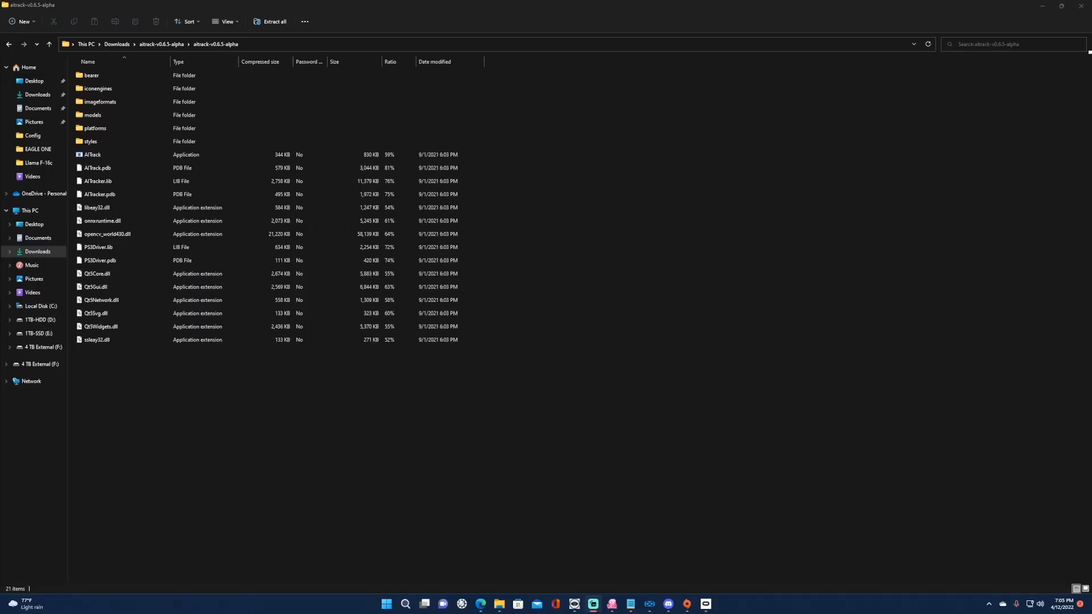
{"action": "mouse_move", "coordinate": [509, 257]}
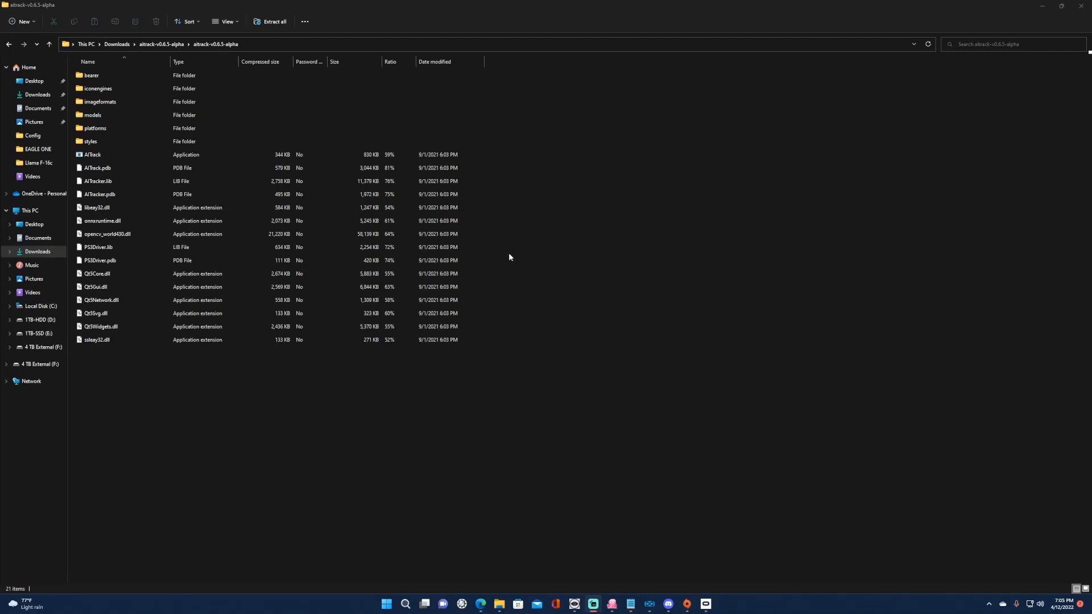
{"action": "mouse_move", "coordinate": [131, 59]}
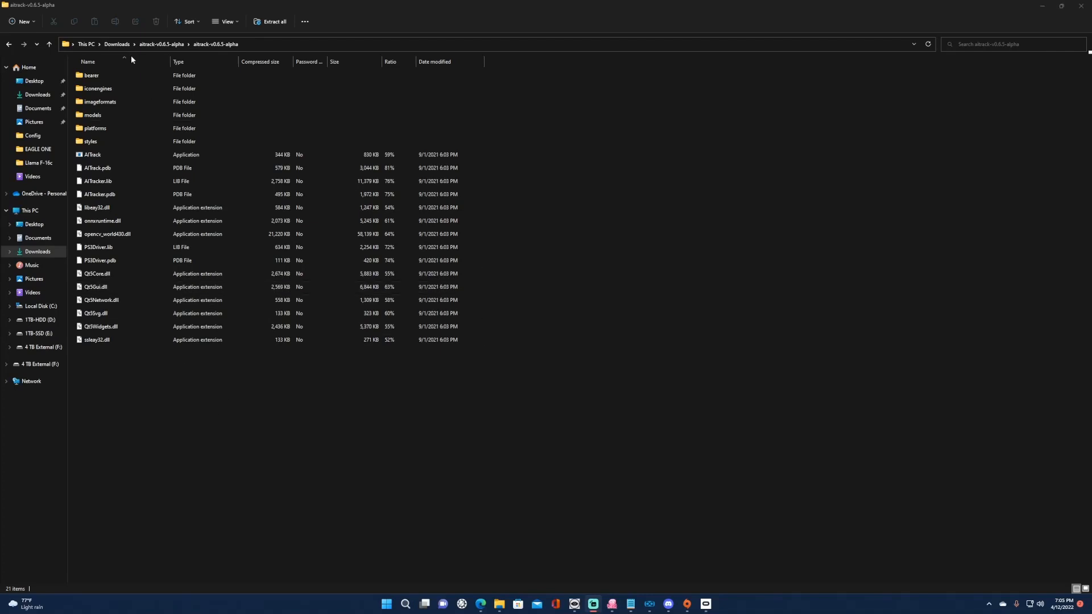
Adjust settings in the tracking software window before restarting tracking.
{"action": "left_click", "coordinate": [99, 259]}
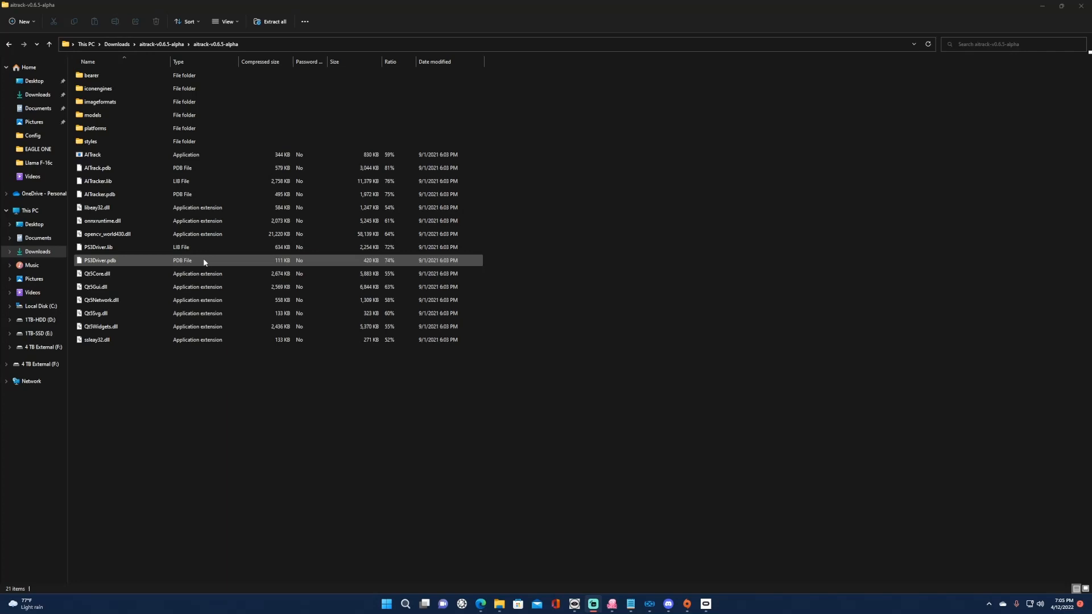
{"action": "left_click", "coordinate": [92, 154]}
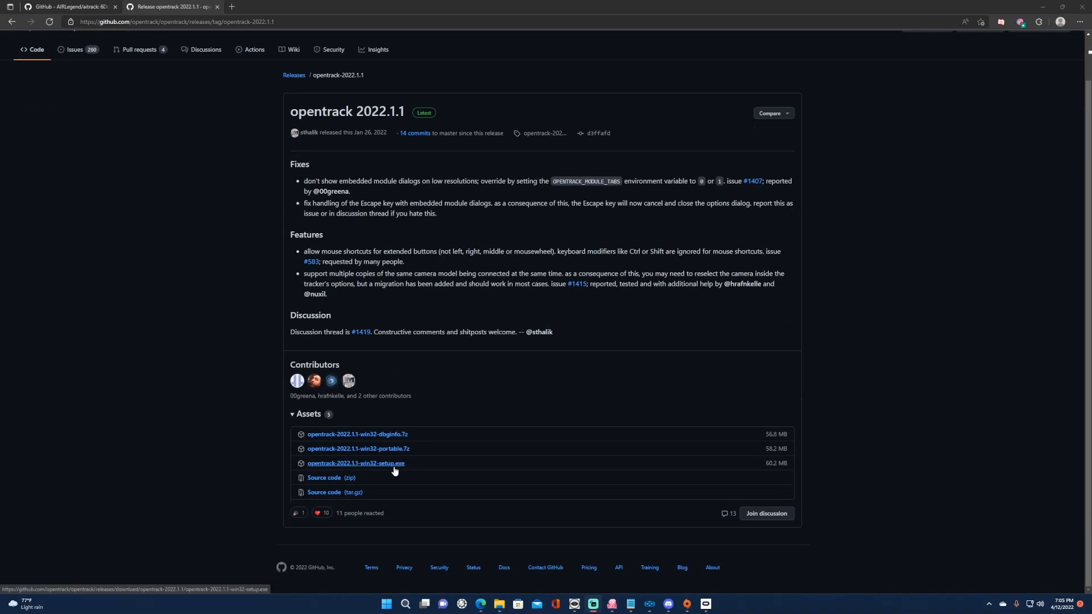
{"action": "scroll", "scroll_direction": "up", "scroll_amount": 3}
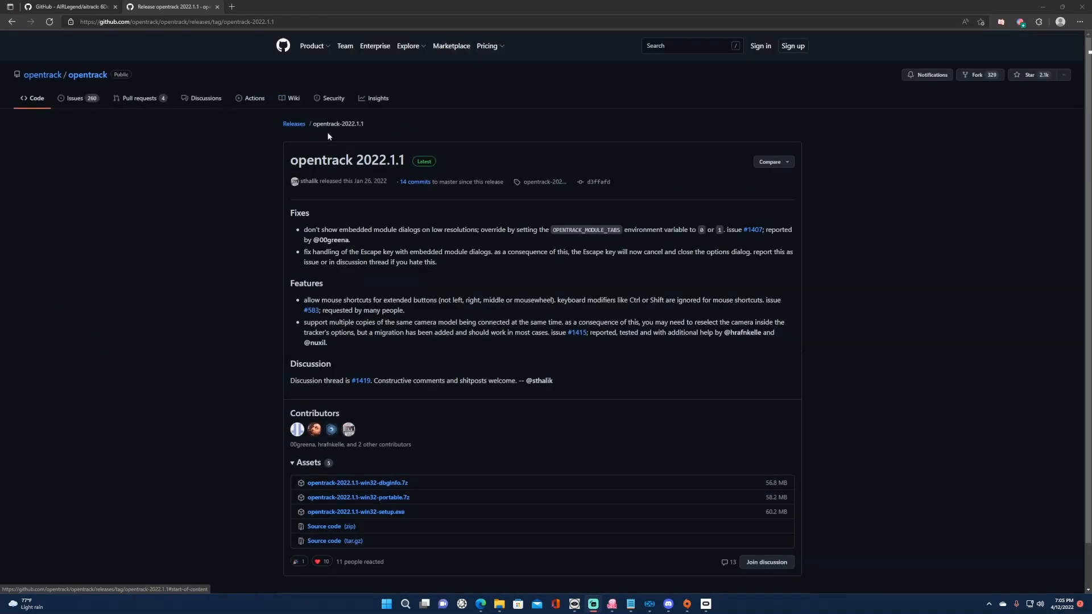
{"action": "mouse_move", "coordinate": [166, 80]}
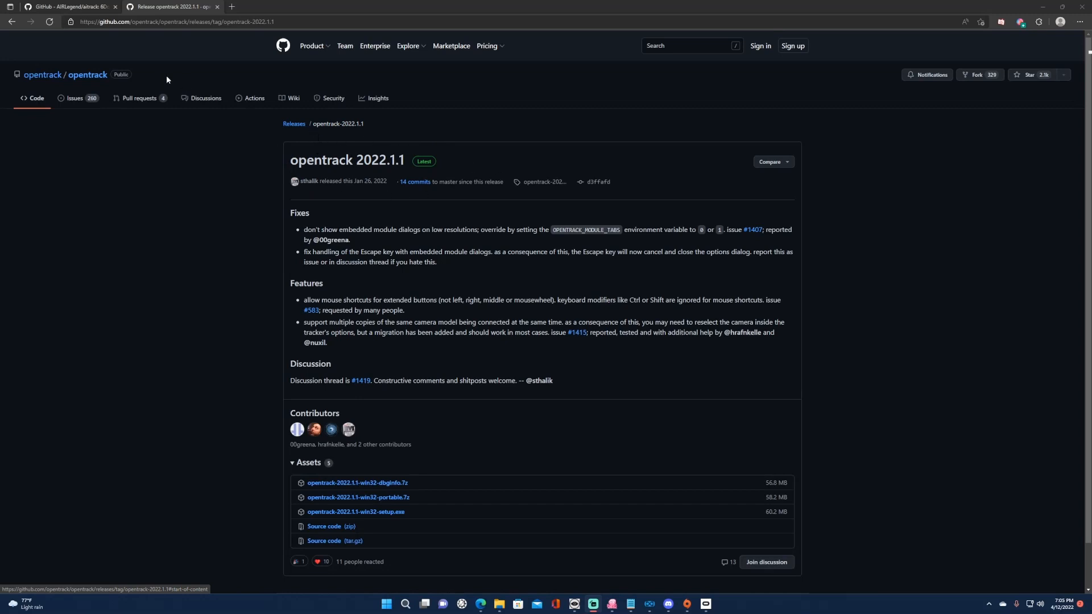
{"action": "mouse_move", "coordinate": [594, 605]}
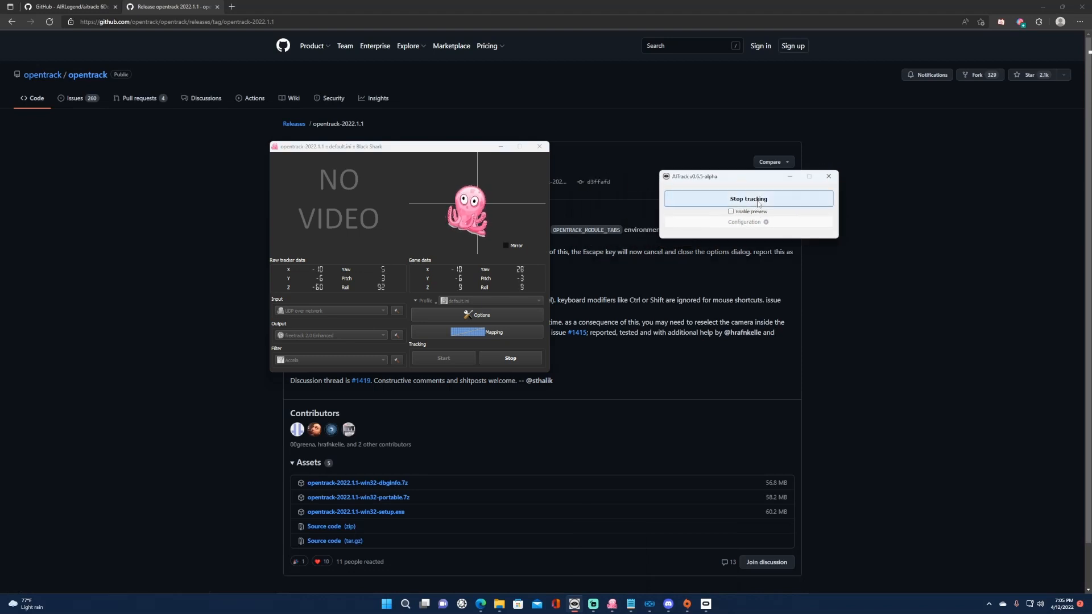
Stop head tracking, review the tracker configuration, and start tracking again.
{"action": "left_click", "coordinate": [748, 198]}
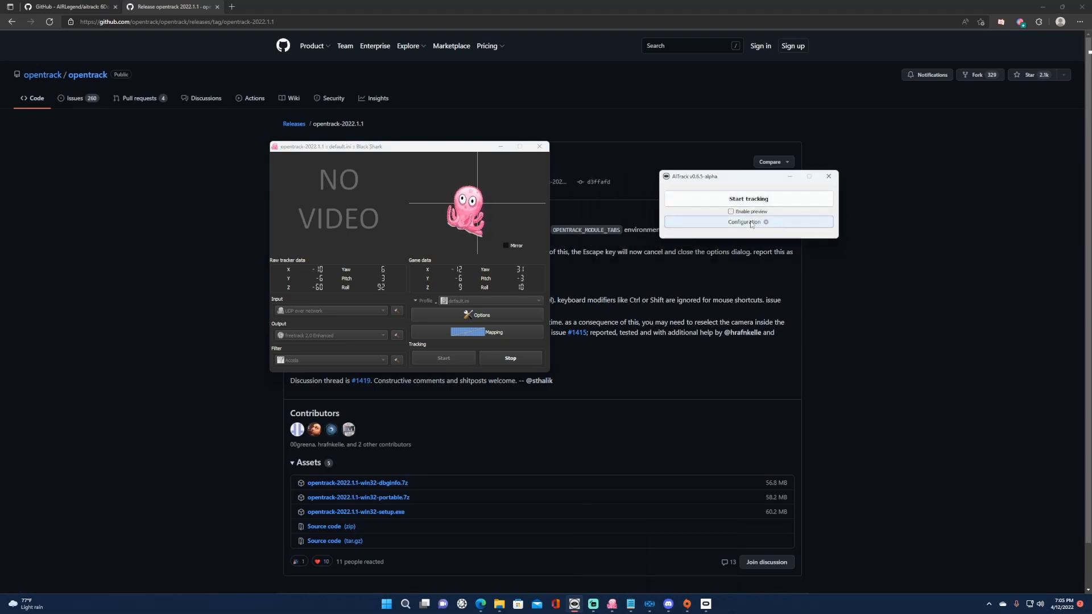
{"action": "left_click", "coordinate": [748, 222]}
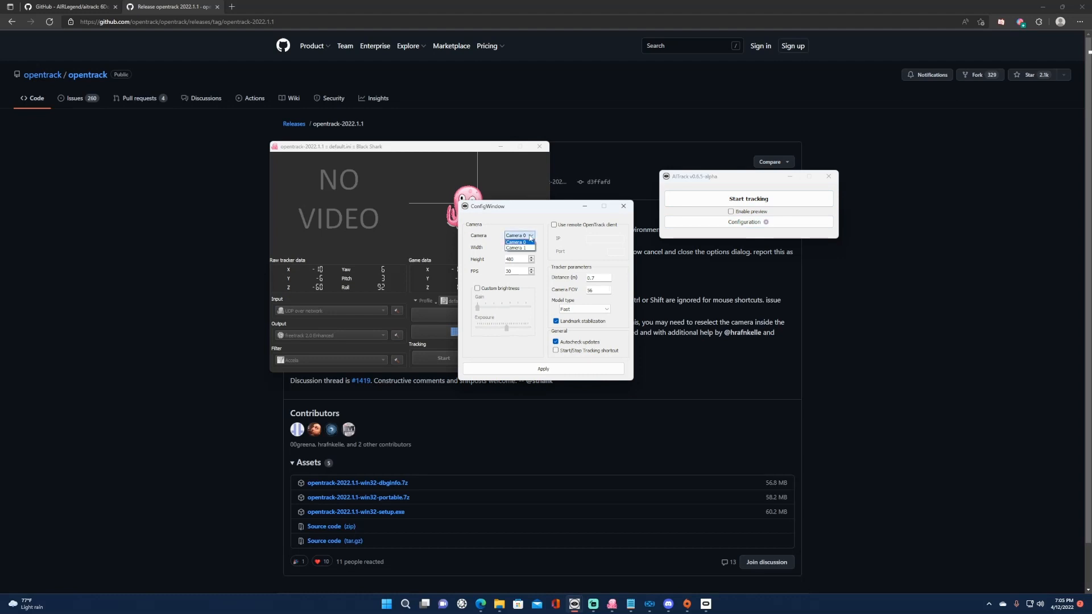
{"action": "left_click", "coordinate": [516, 241]}
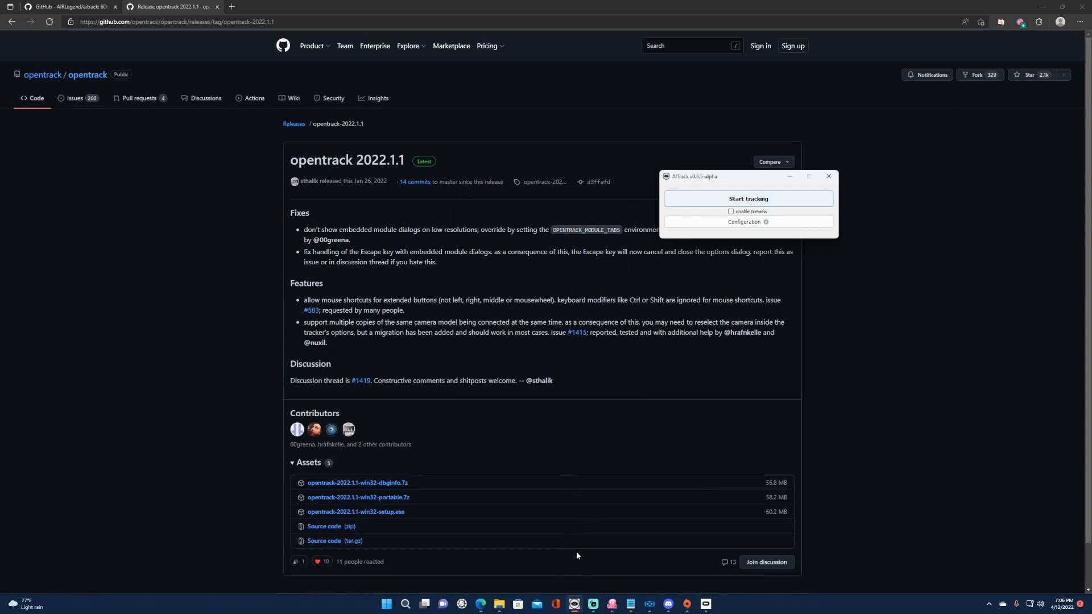
{"action": "left_click", "coordinate": [749, 198]}
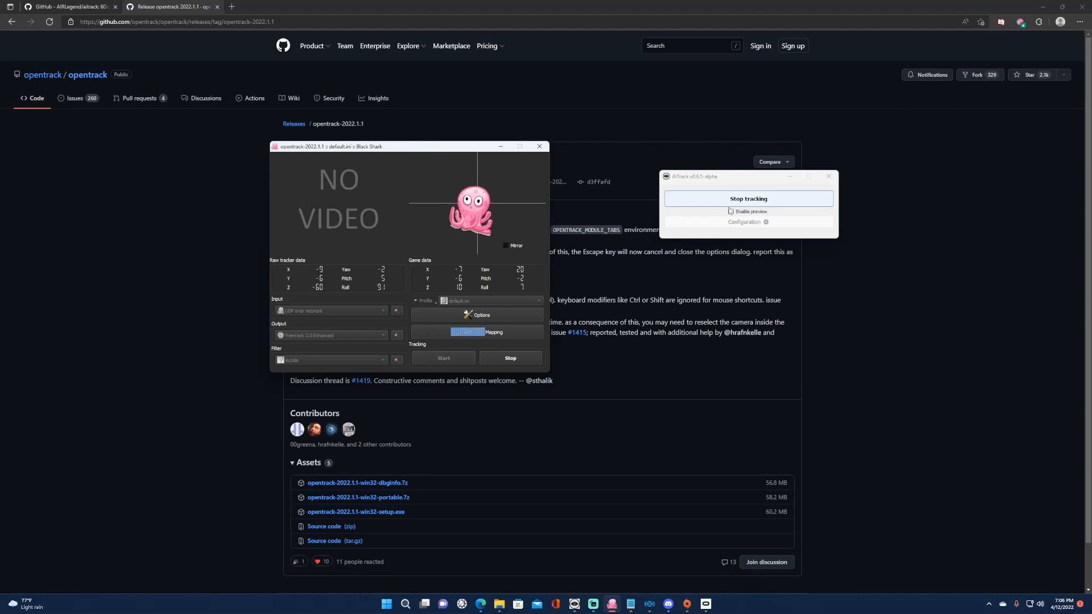
{"action": "left_click", "coordinate": [730, 211]}
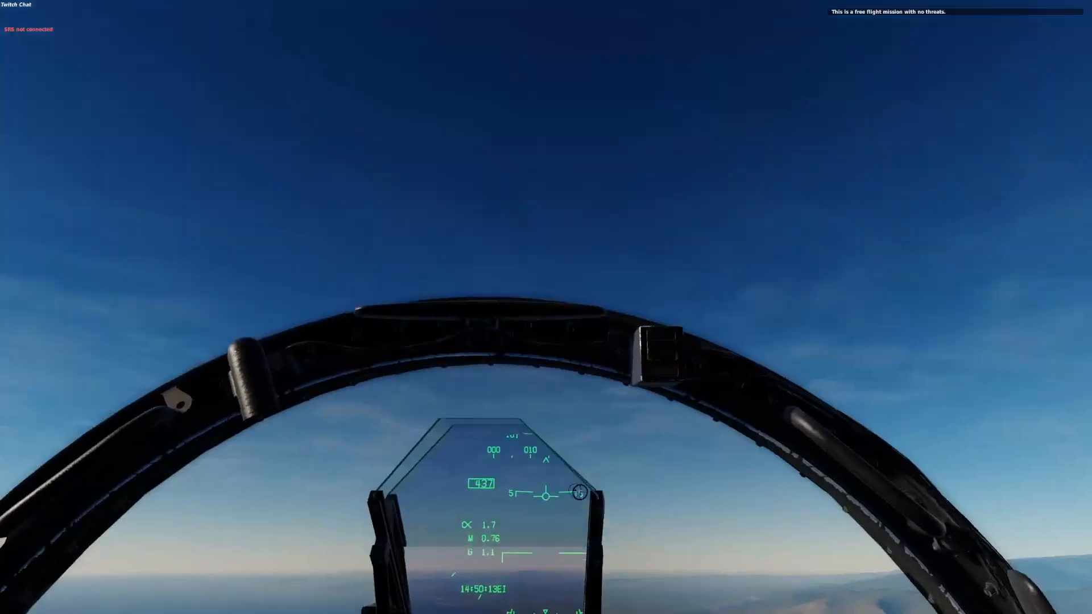
Pause the free-flight mission with Escape to reach the pause menu.
{"action": "key", "text": "Escape"}
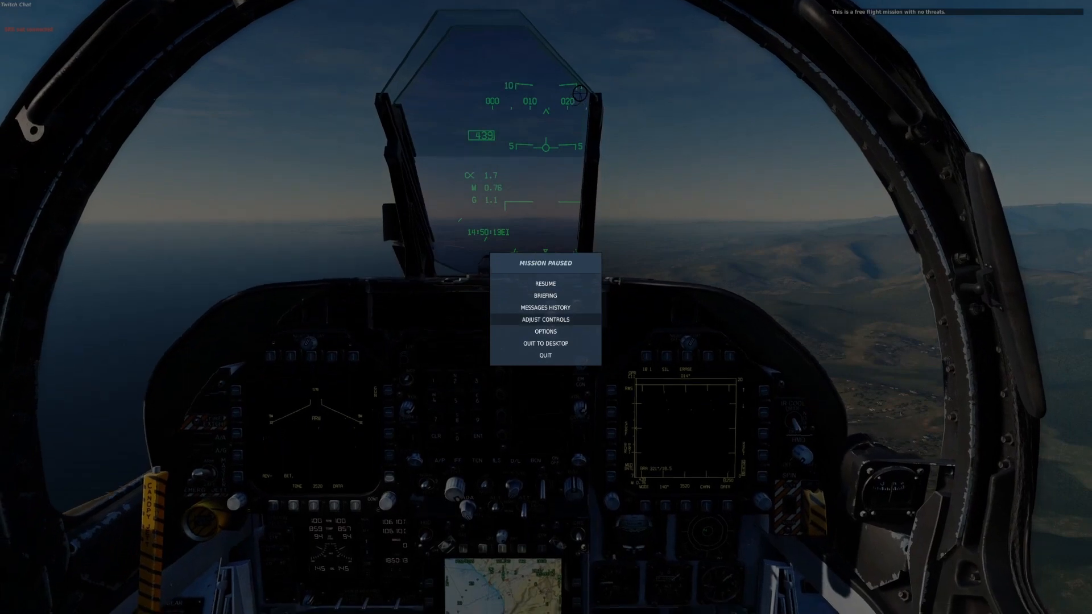
Filter to Axis Commands, find the Head Tracker Up/Down TRACKIR_Y row and start its Axis Tune.
{"action": "left_click", "coordinate": [545, 319]}
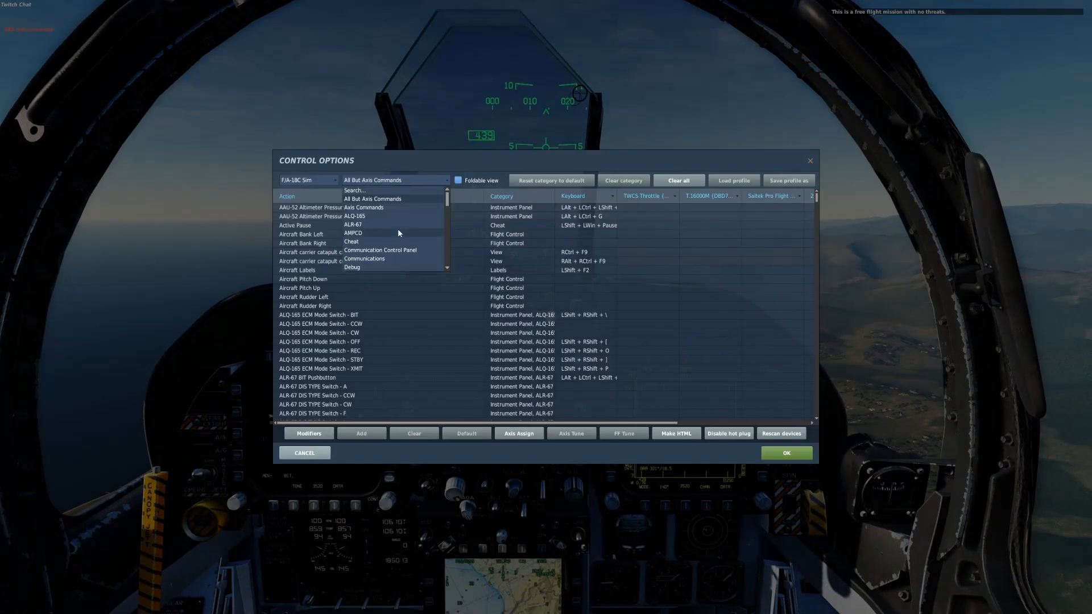
{"action": "left_click", "coordinate": [362, 207]}
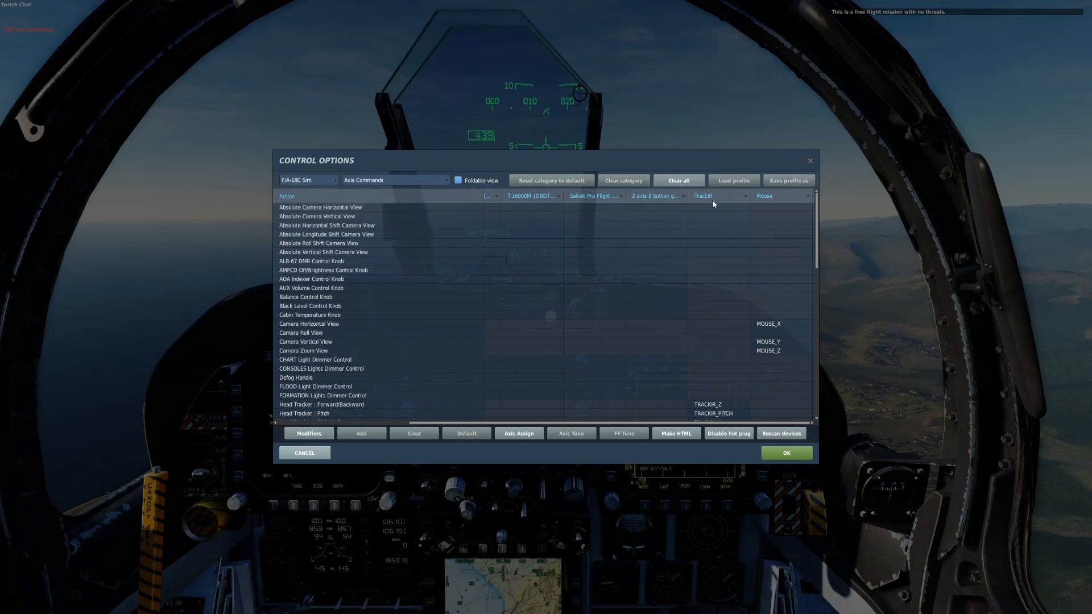
{"action": "scroll", "scroll_direction": "down", "scroll_amount": 3}
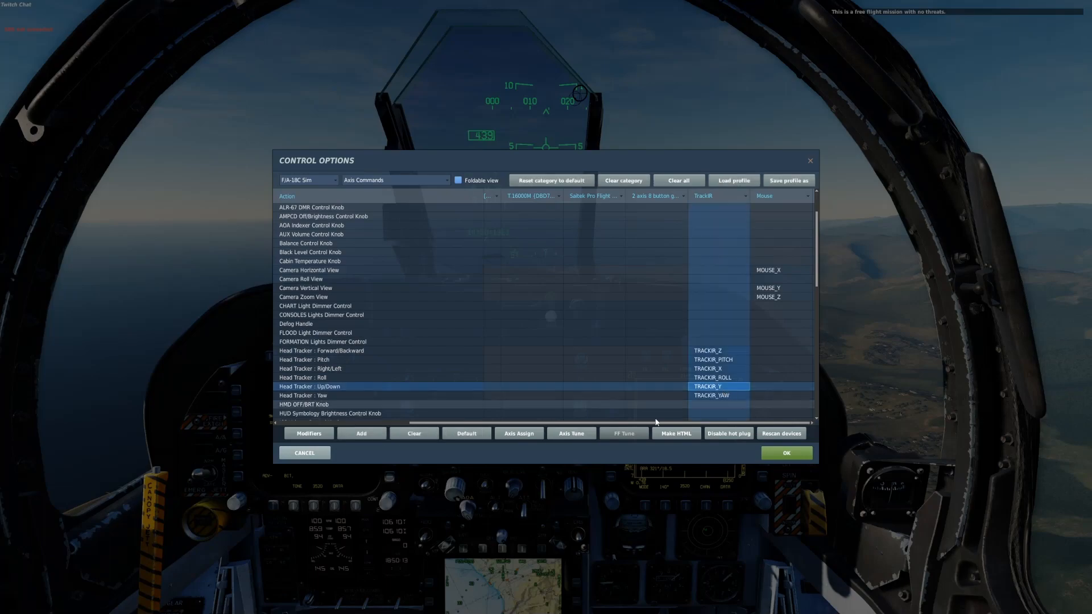
{"action": "left_click", "coordinate": [570, 434]}
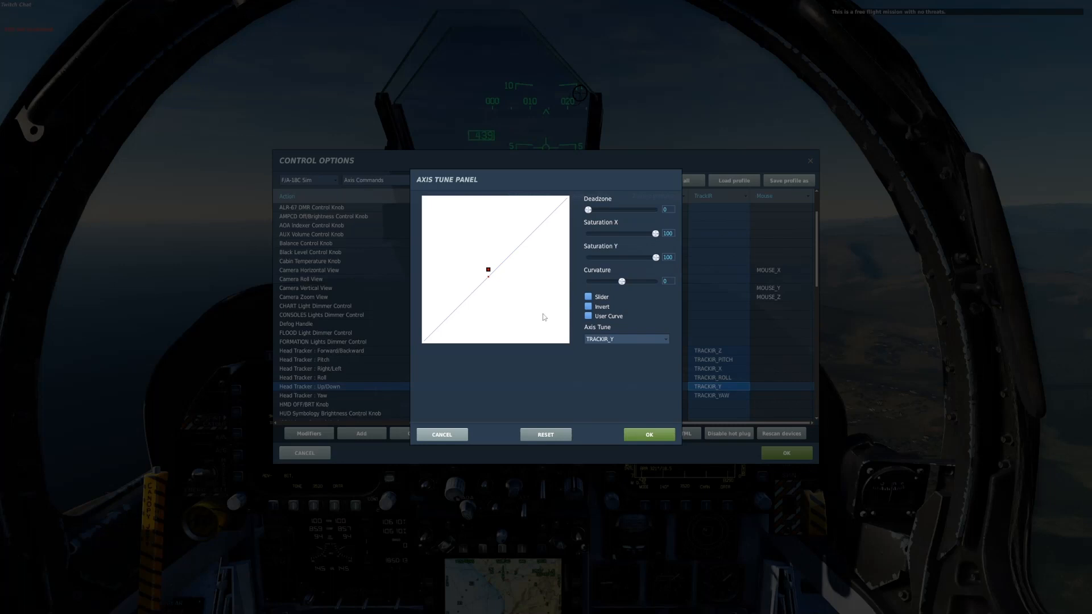
{"action": "mouse_move", "coordinate": [564, 299]}
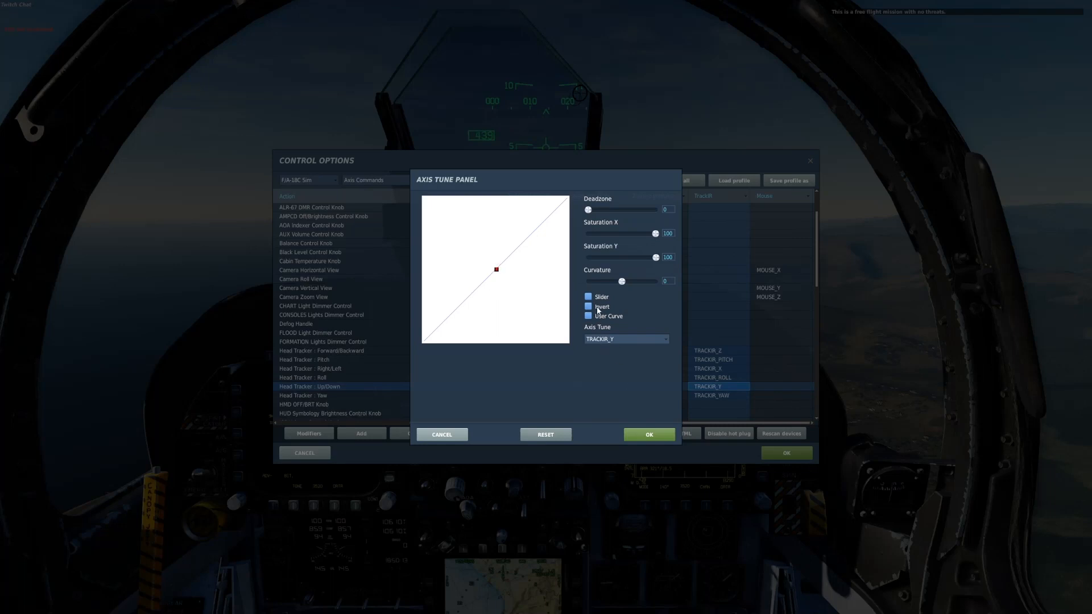
Toggle Up/Down inversion, then confirm the TRACKIR_YAW curve with deadzone 6, saturation X 21, curvature 19.
{"action": "left_click", "coordinate": [647, 433]}
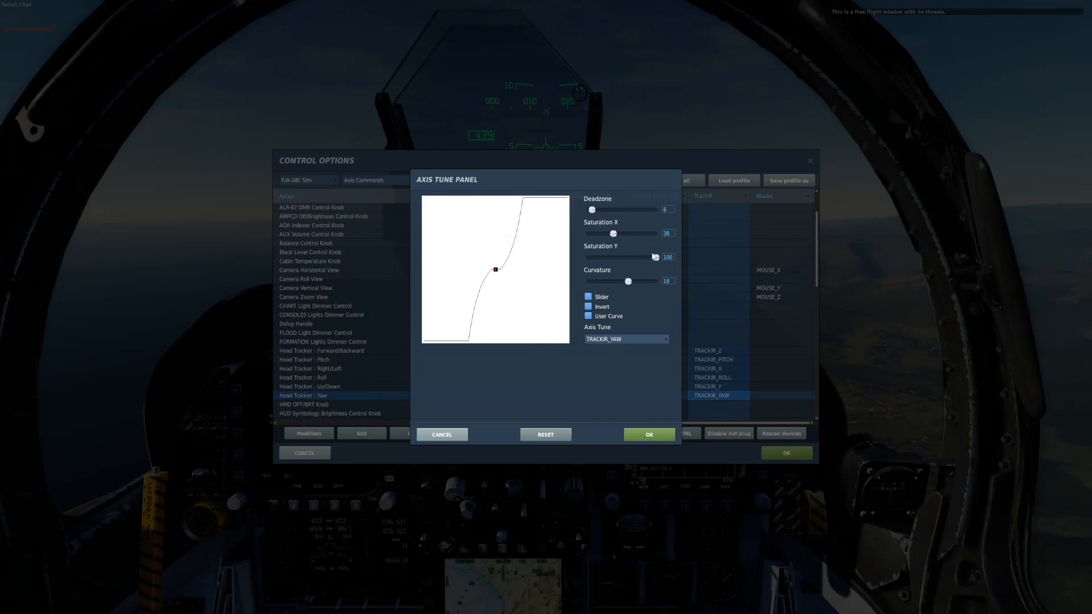
{"action": "mouse_move", "coordinate": [613, 234]}
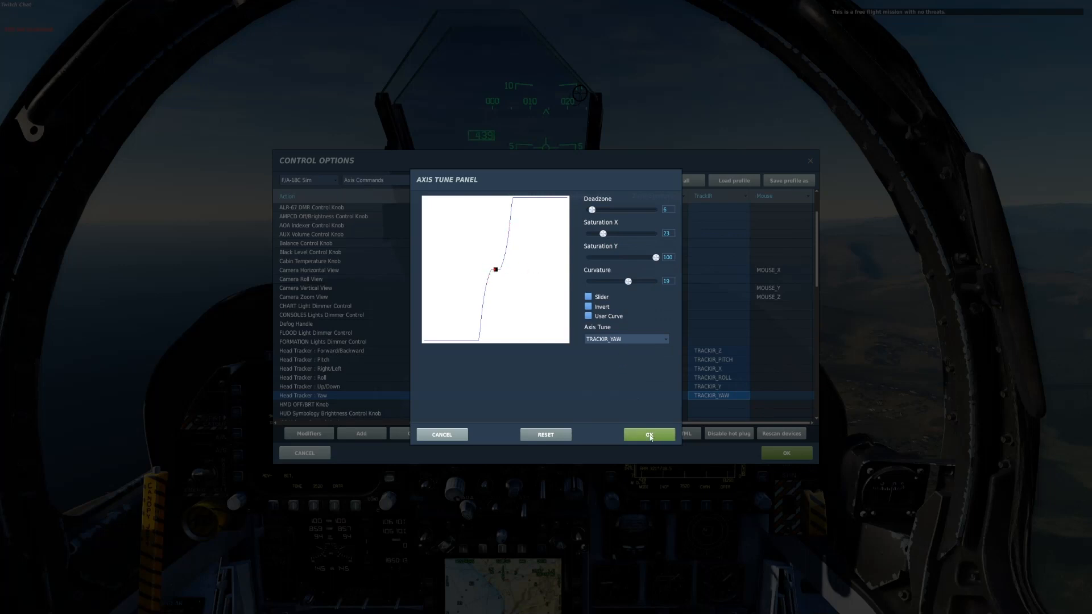
{"action": "left_click", "coordinate": [647, 433]}
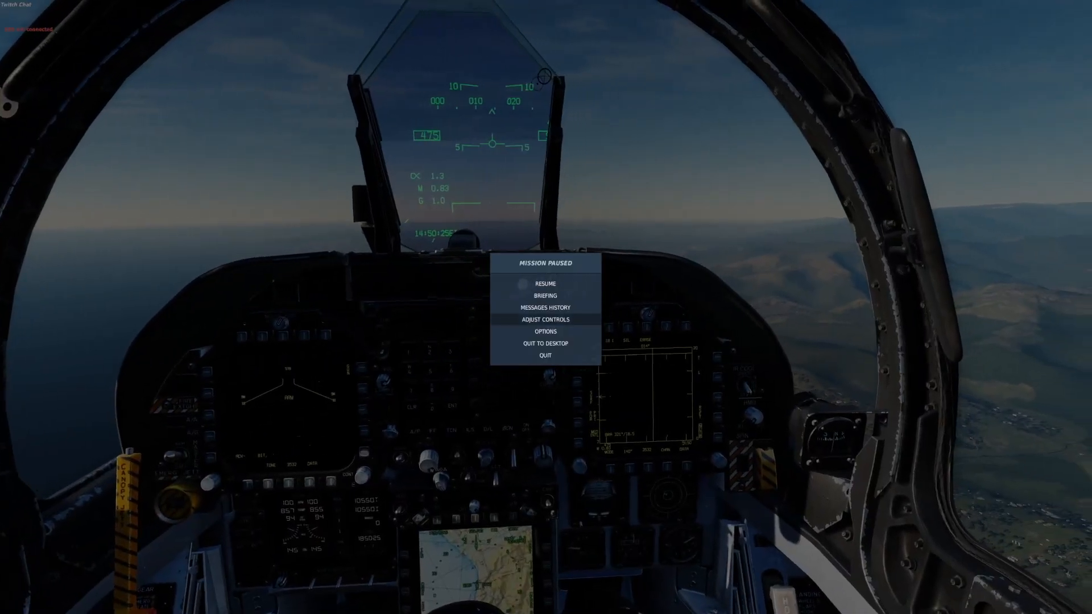
Return to Adjust Controls and filter to the Head Tracker axis commands.
{"action": "left_click", "coordinate": [545, 320]}
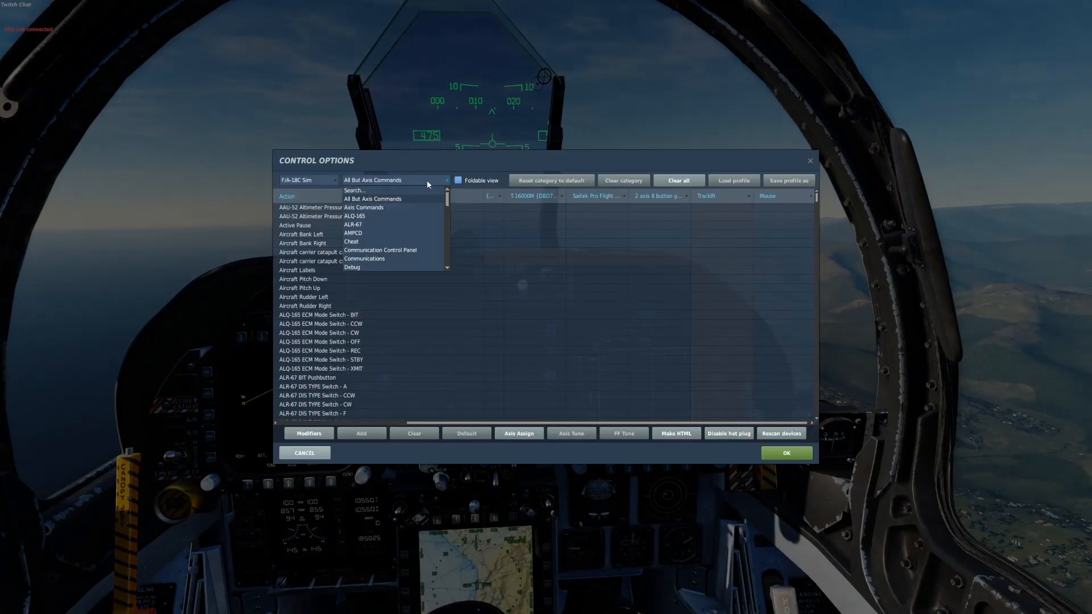
{"action": "left_click", "coordinate": [363, 207]}
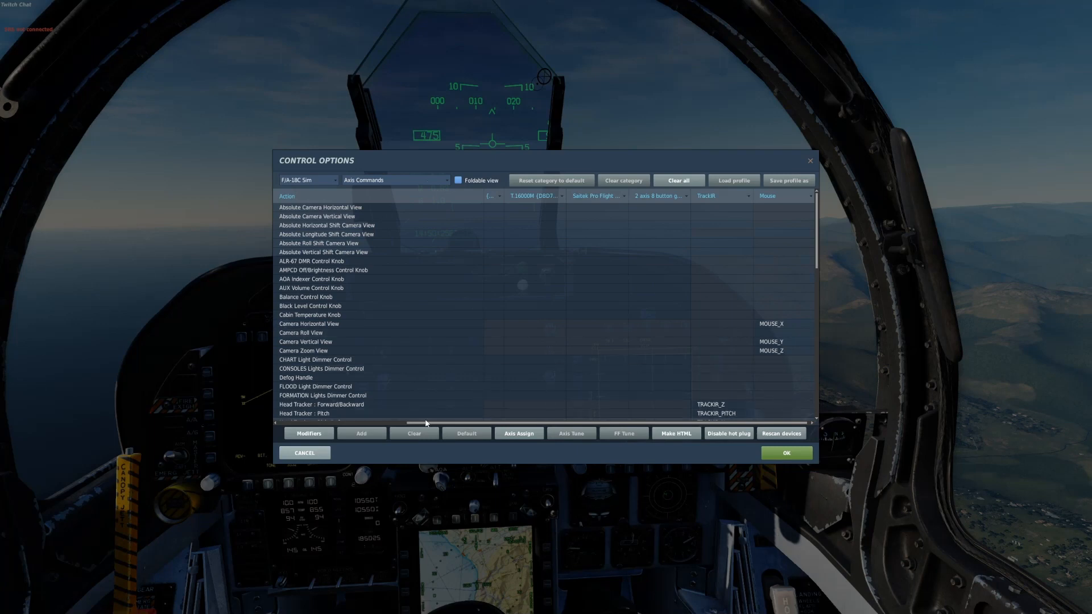
{"action": "scroll", "scroll_direction": "down", "scroll_amount": 3}
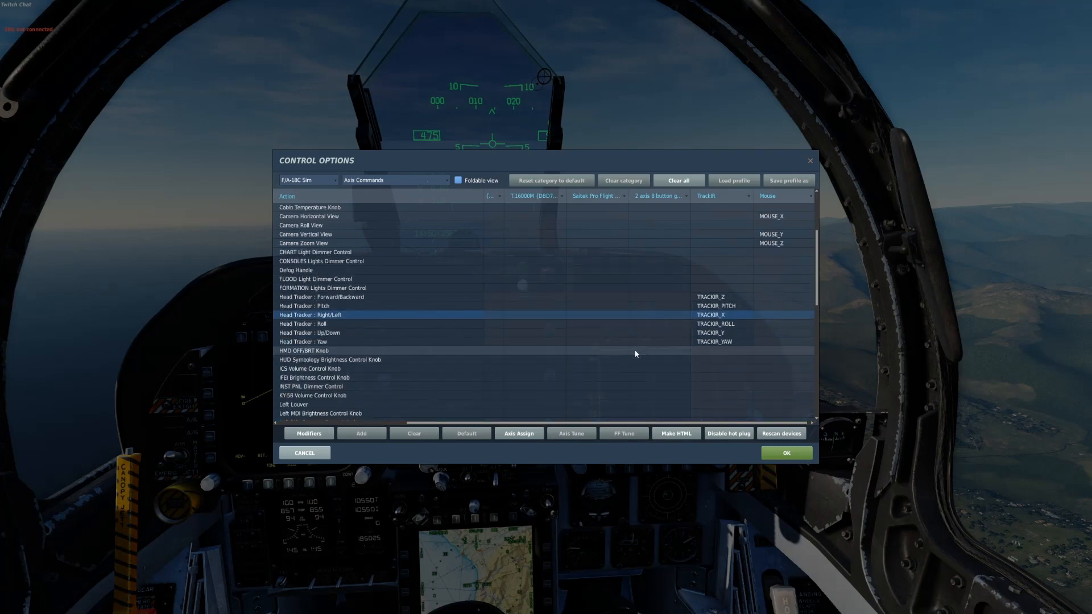
{"action": "mouse_move", "coordinate": [675, 344]}
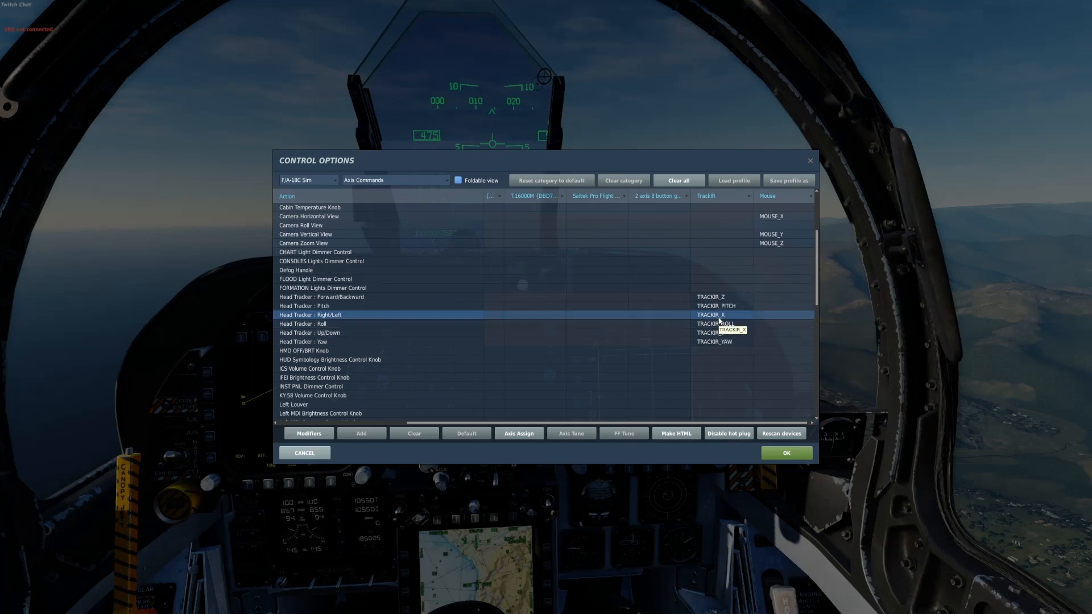
Review the TRACKIR_X and Pitch assignments without changes, then save controls and return to the cockpit.
{"action": "right_click", "coordinate": [724, 315]}
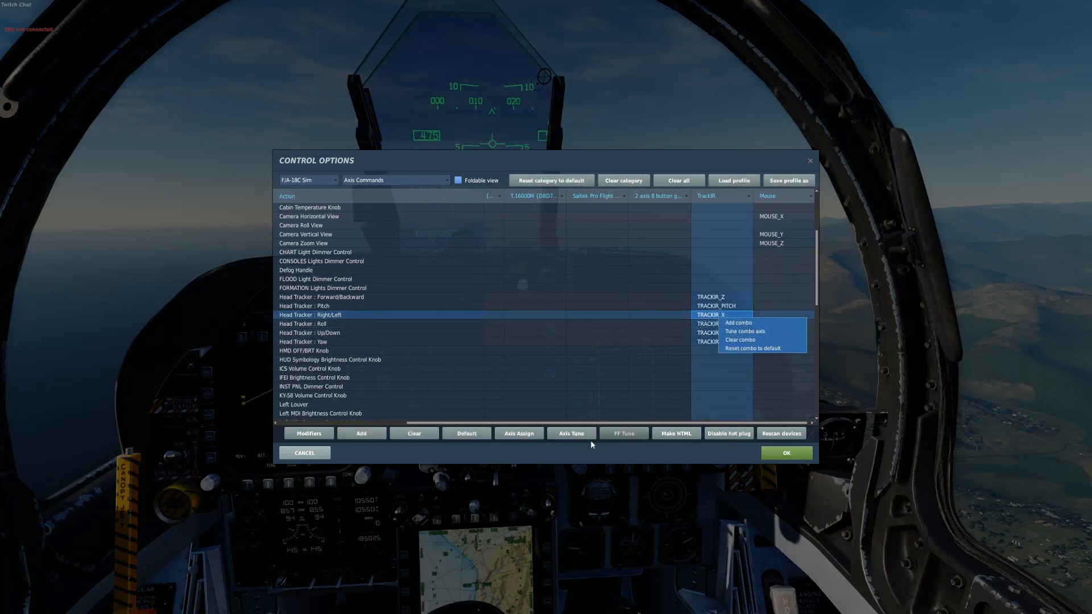
{"action": "left_click", "coordinate": [744, 331]}
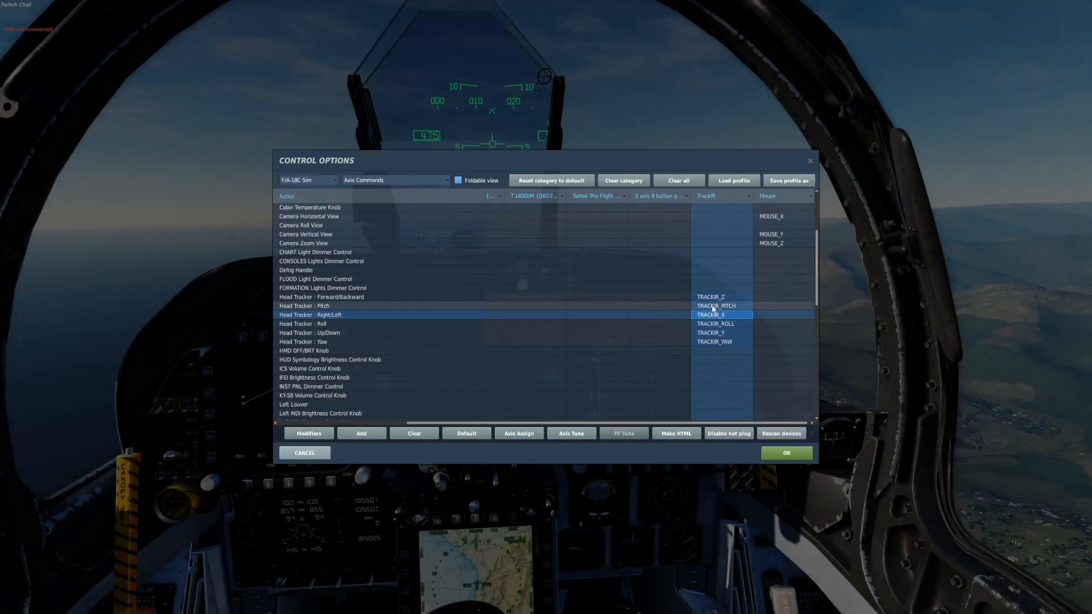
{"action": "left_click", "coordinate": [570, 434]}
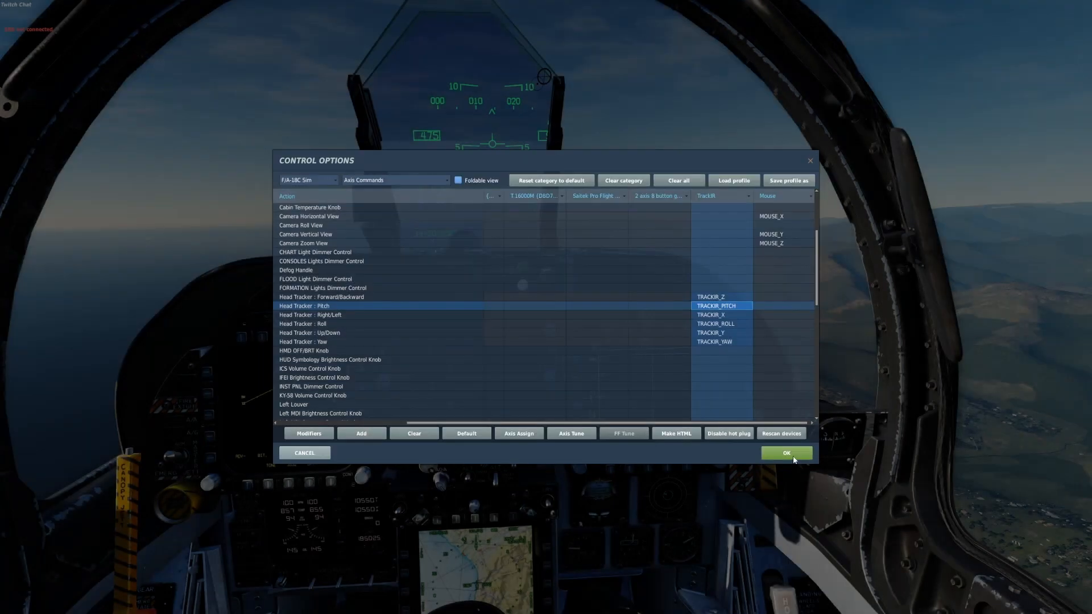
{"action": "mouse_move", "coordinate": [784, 460]}
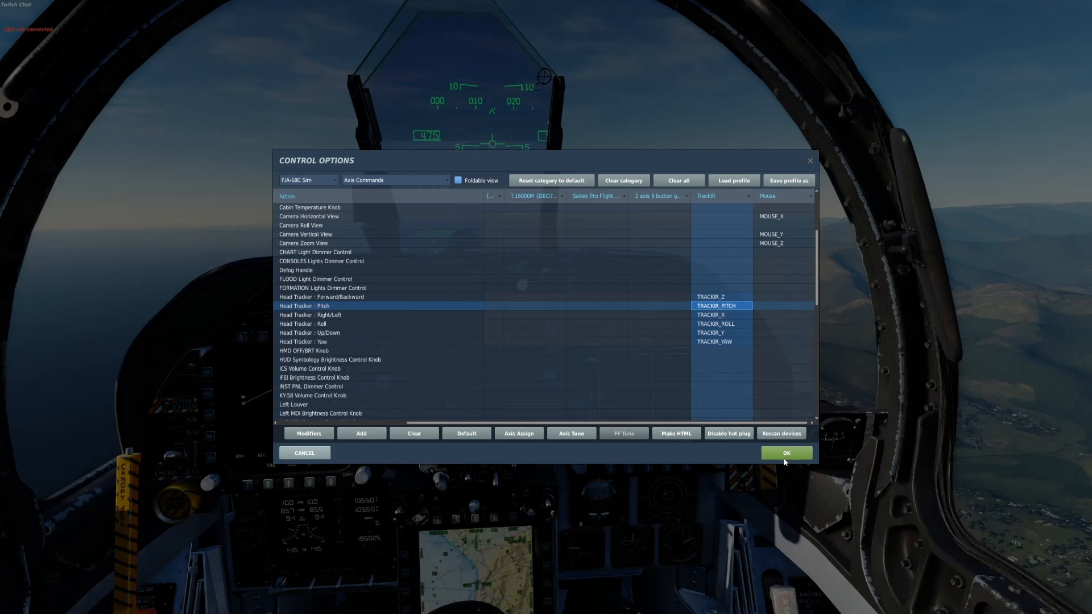
{"action": "left_click", "coordinate": [786, 453]}
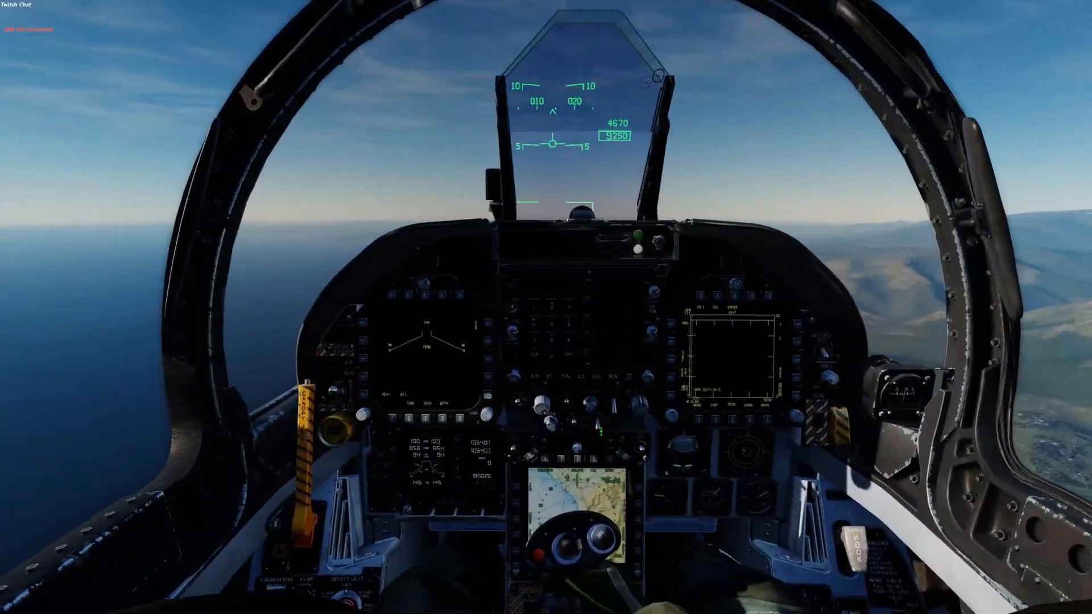